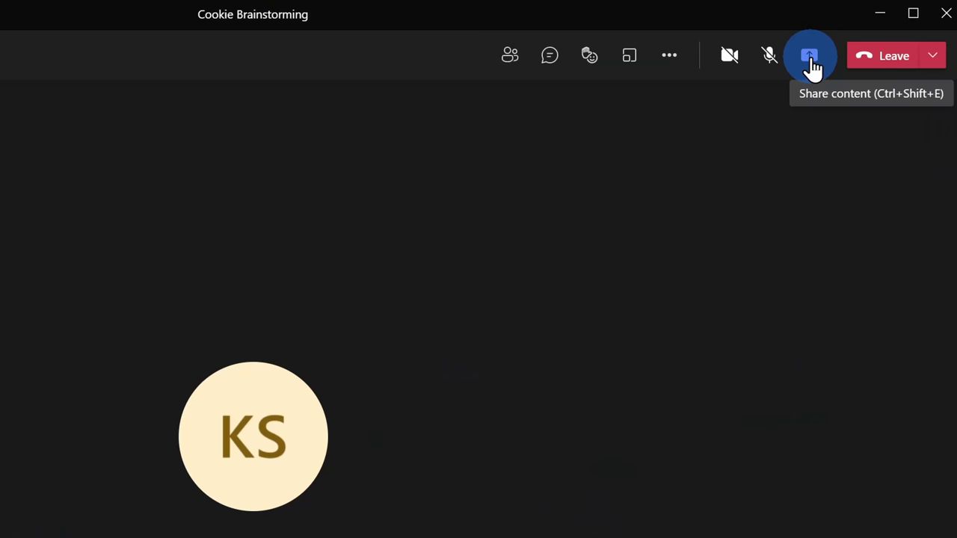
# Leave the Cookie Brainstorming meeting and return to the Teams calendar.
pyautogui.click(811, 56)
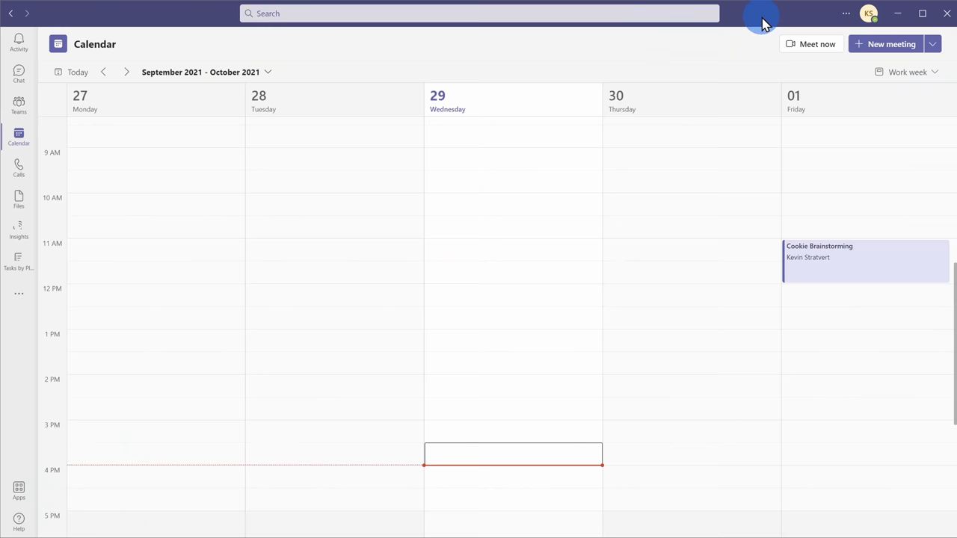
# Switch to the browser with whiteboard.office.com showing the whiteboard gallery.
pyautogui.click(865, 257)
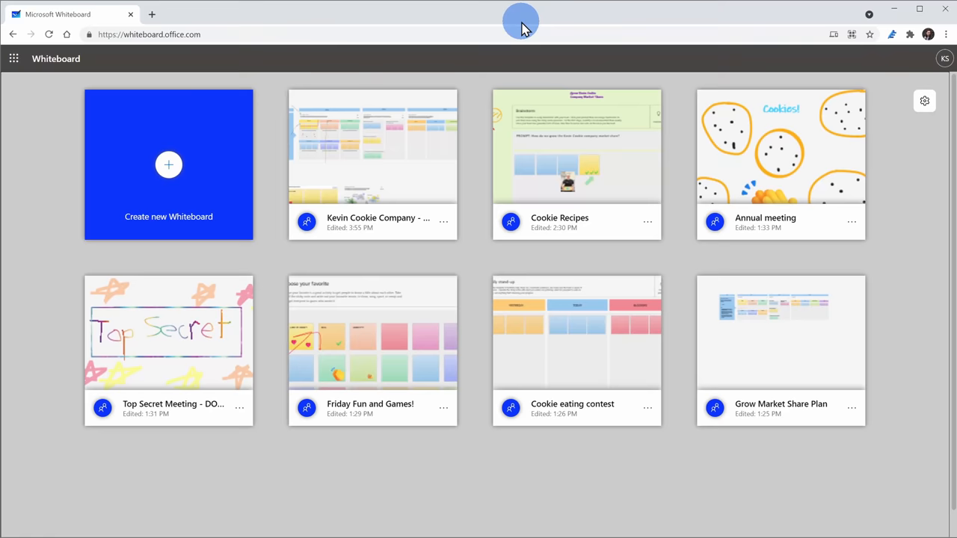
pyautogui.moveTo(297, 366)
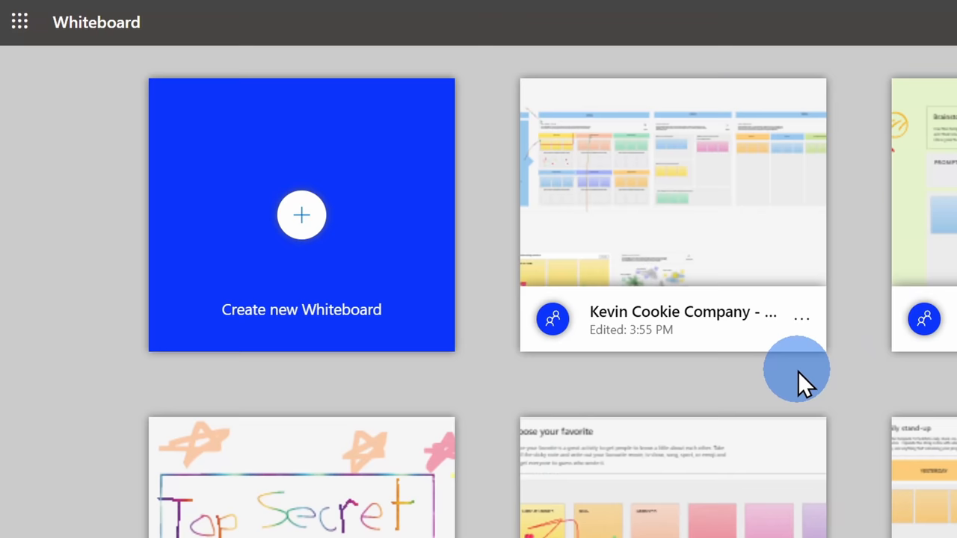
# Create a new blank untitled whiteboard from the gallery.
pyautogui.click(302, 216)
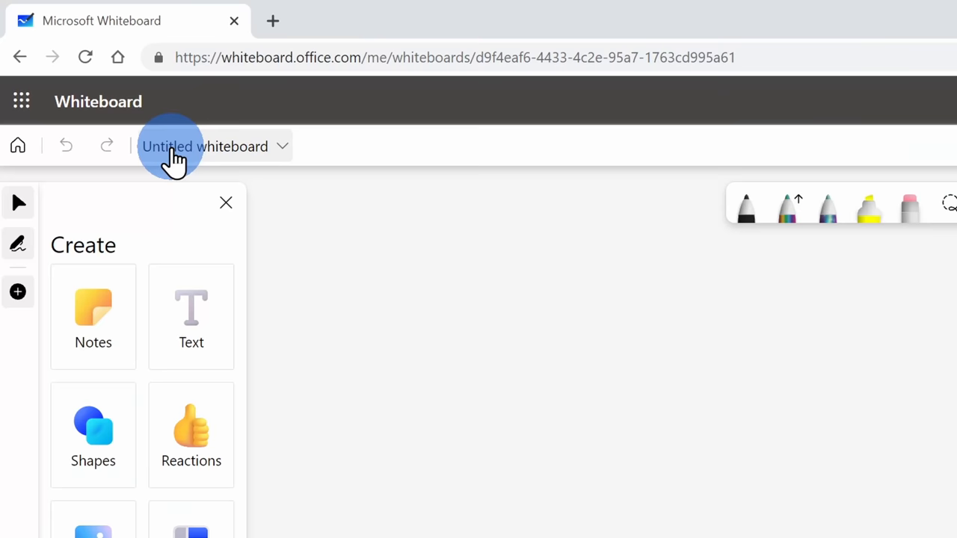
# Rename the board 'Grow Kevin Cookie Company Market Share' and add it as canvas text.
pyautogui.click(205, 146)
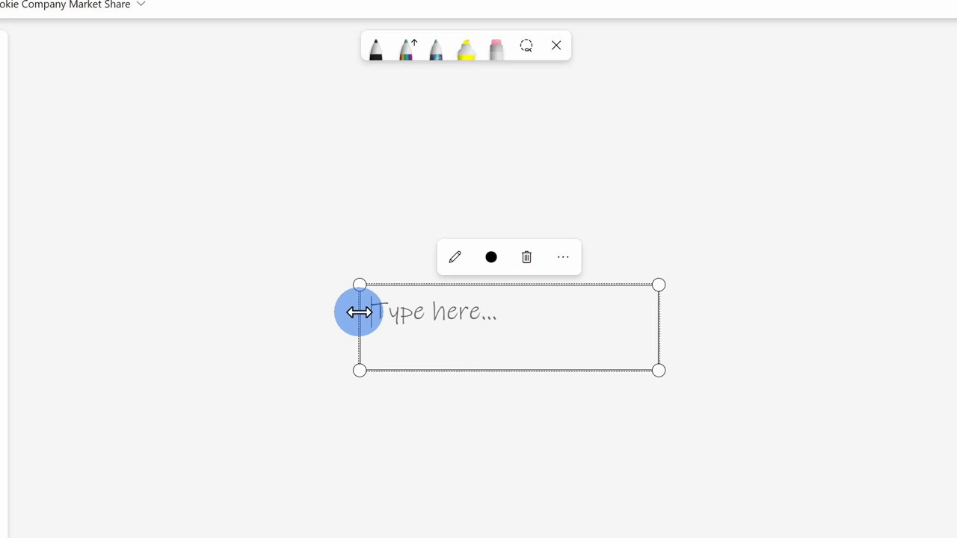
pyautogui.write('Grow Kevin Cookie Company Market Share')
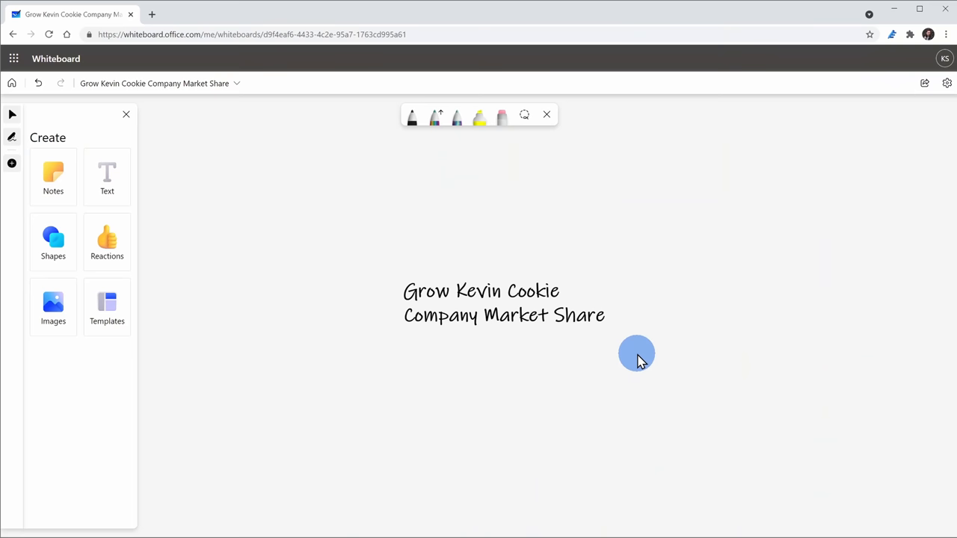
# Place the Brainstorming template with its prompt area and blue sticky notes beneath the title.
pyautogui.click(107, 307)
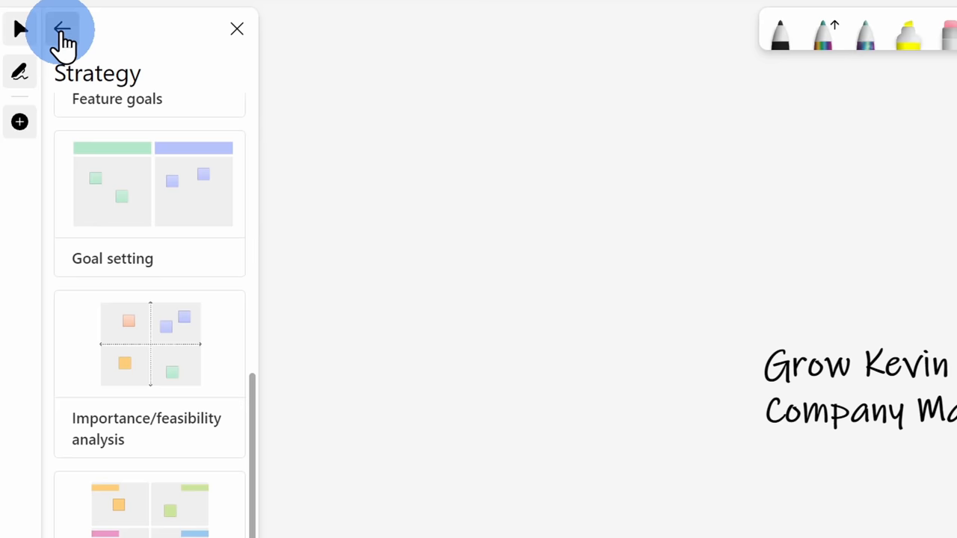
pyautogui.click(63, 28)
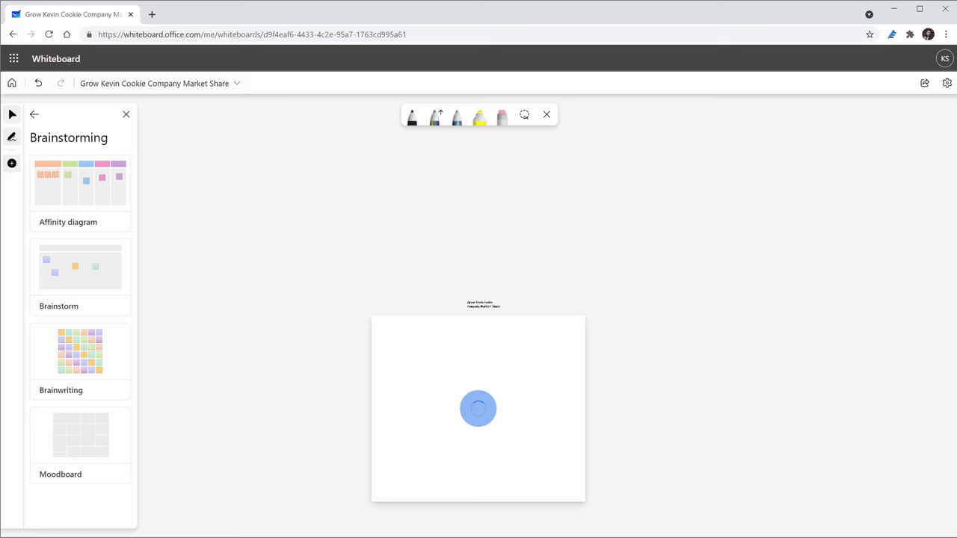
pyautogui.click(81, 266)
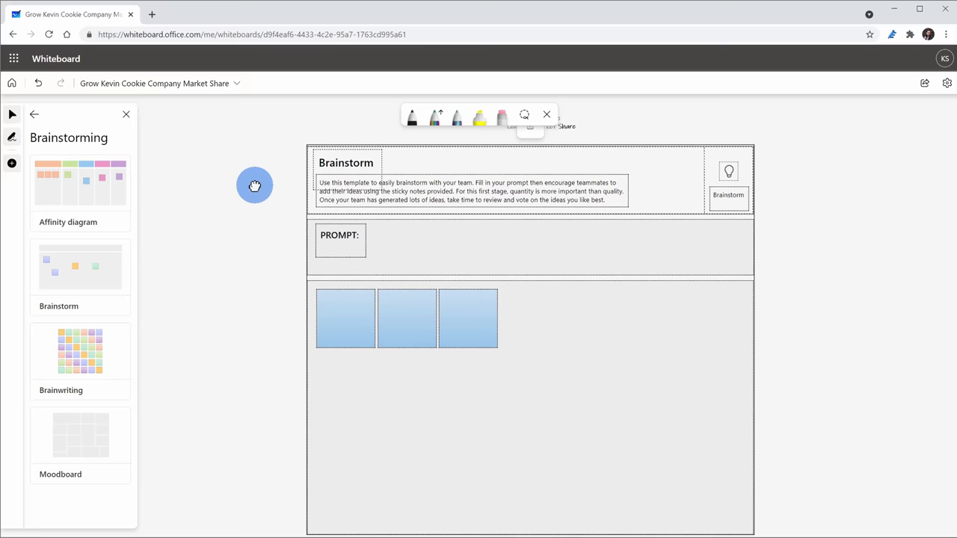
pyautogui.click(35, 114)
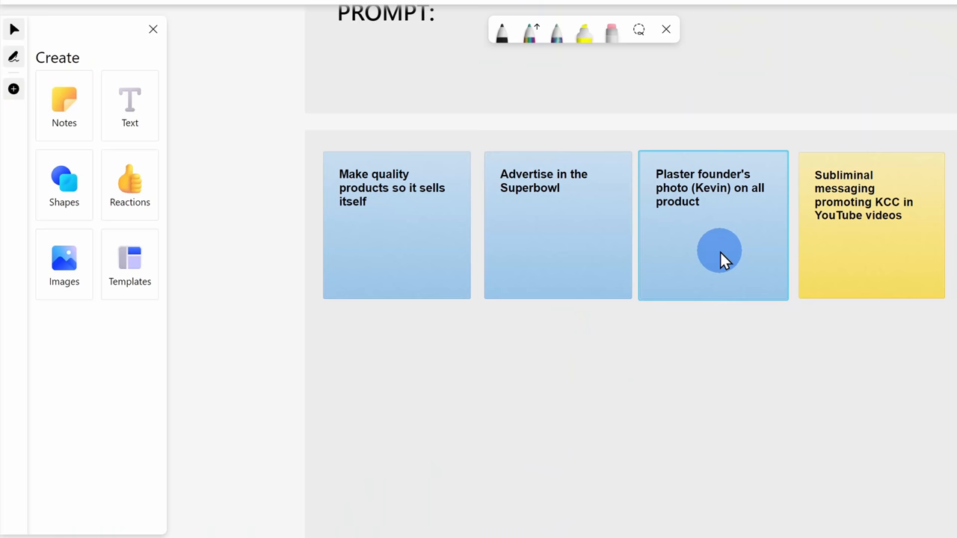
# Insert the chef-hat founder photo beside the Plaster founder's photo note.
pyautogui.click(62, 261)
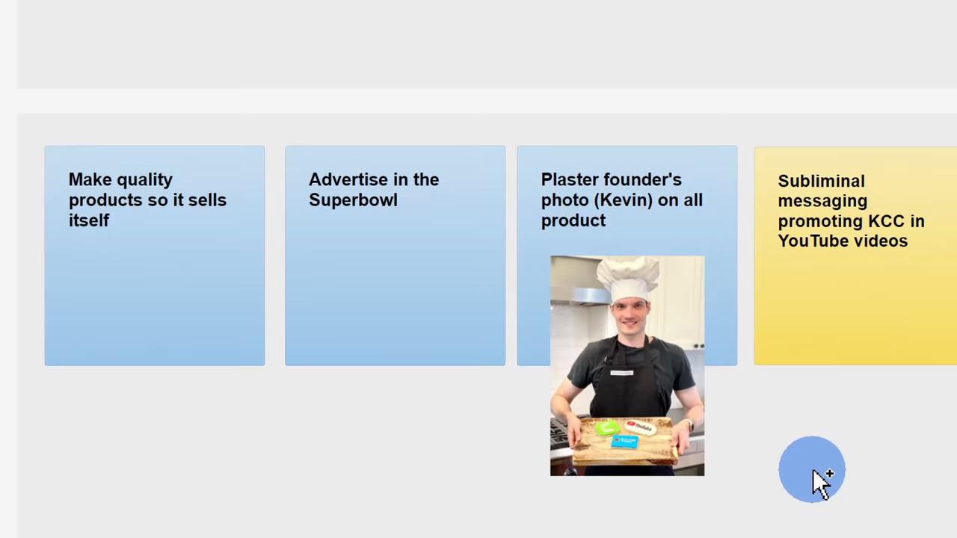
pyautogui.click(15, 114)
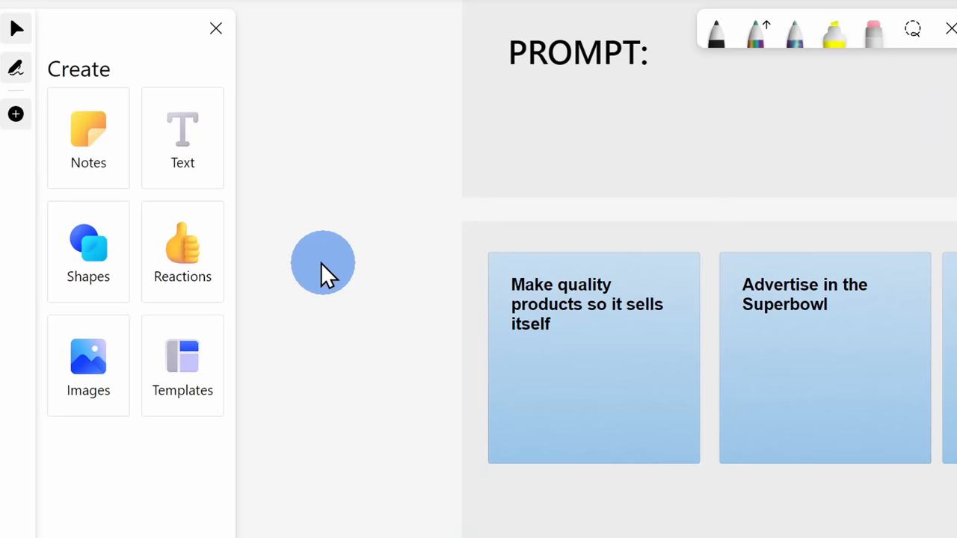
# Add a green arrow shape on the yellow Subliminal messaging note.
pyautogui.click(183, 251)
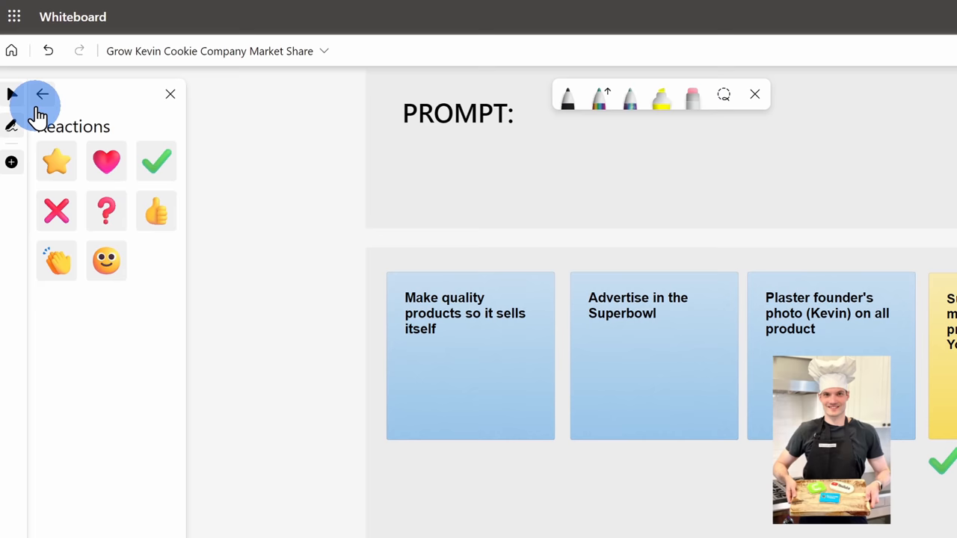
# Add four green check-mark reactions under the yellow Subliminal messaging note.
pyautogui.click(567, 97)
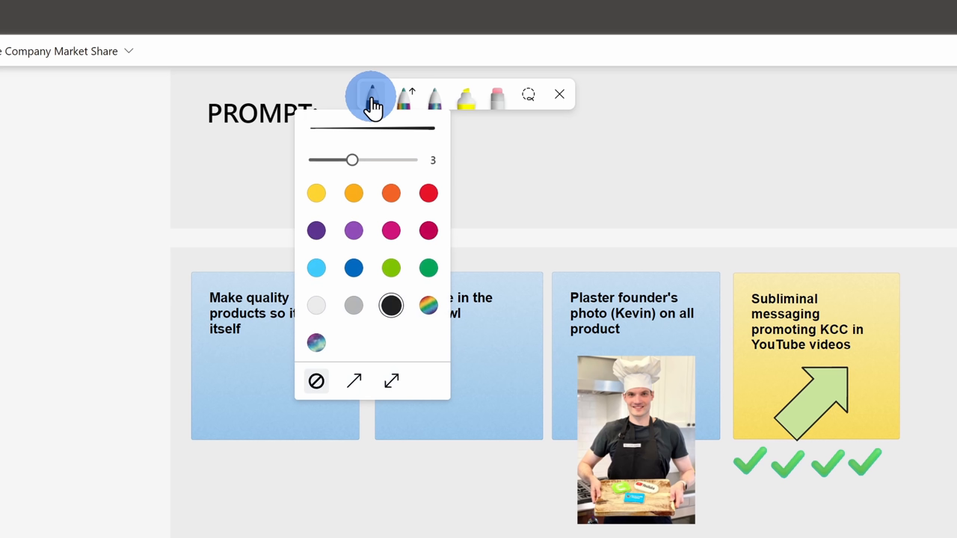
pyautogui.click(428, 193)
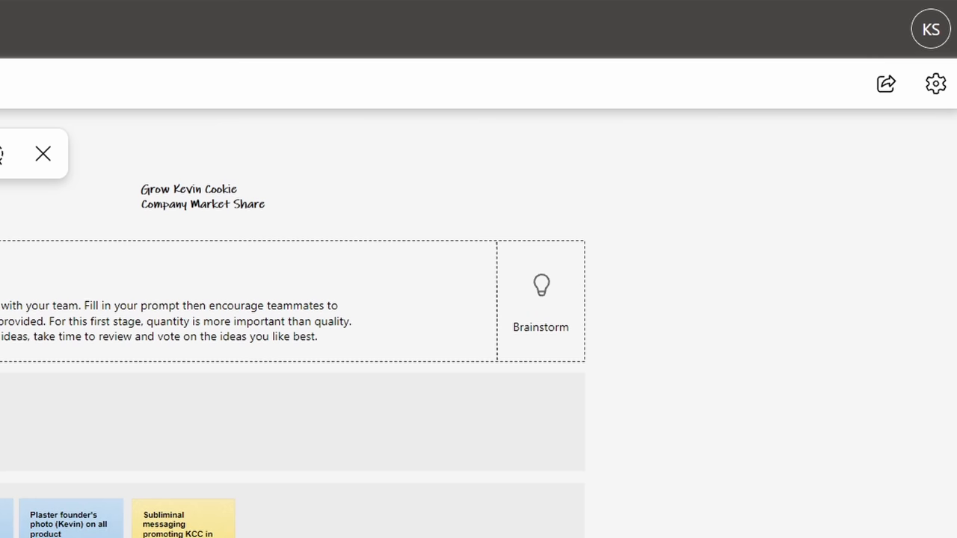
# Handwrite the board title in pen ink above the brainstorm template.
pyautogui.click(936, 84)
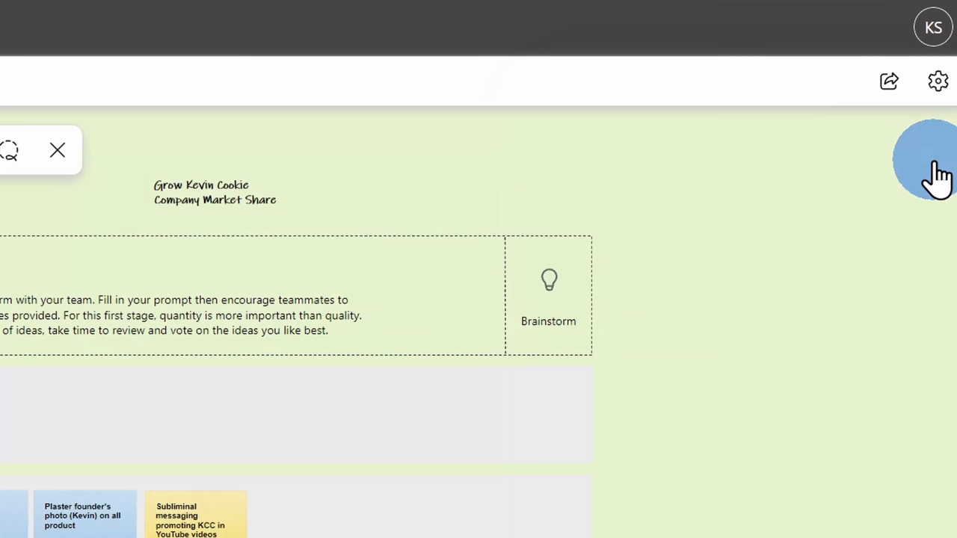
# Set the board background to light green via Format background.
pyautogui.click(938, 80)
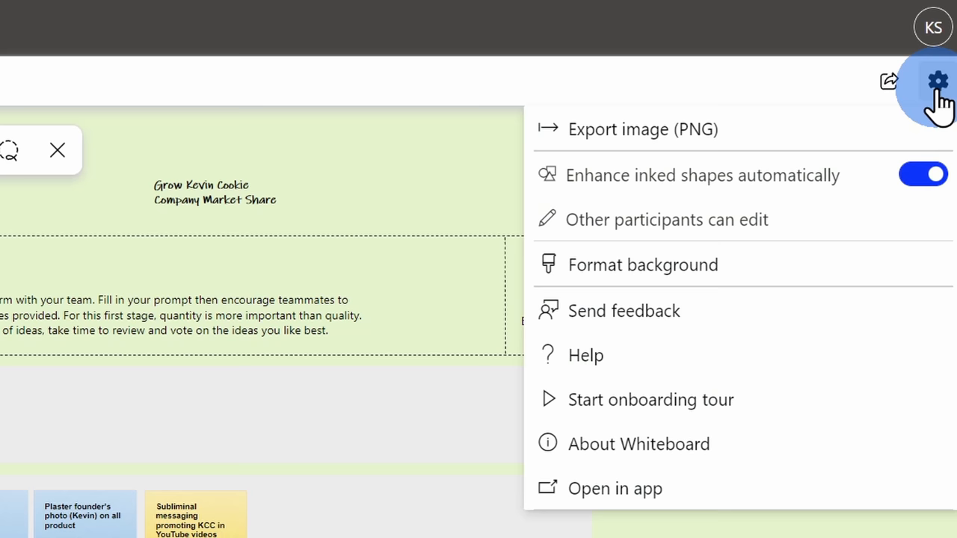